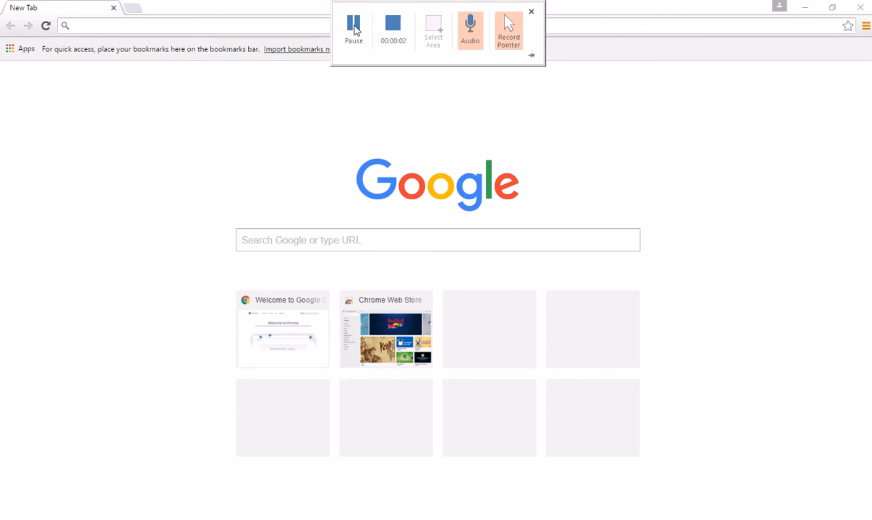
# Step: From the profile button menu, start the Sign in to Chrome flow
pyautogui.click(532, 11)
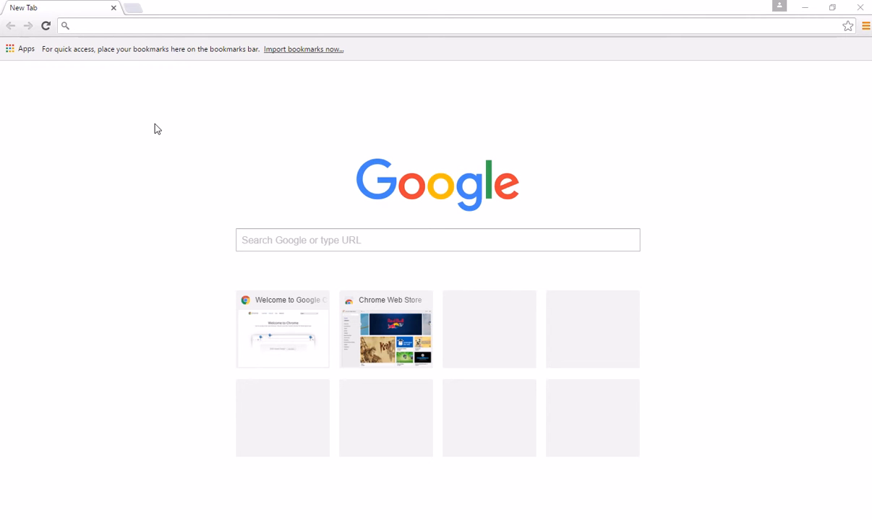
pyautogui.moveTo(347, 50)
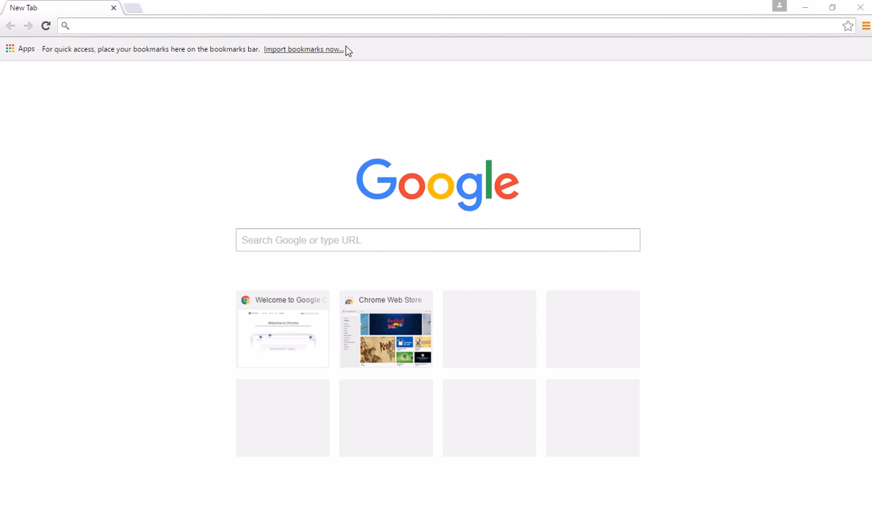
pyautogui.moveTo(377, 240)
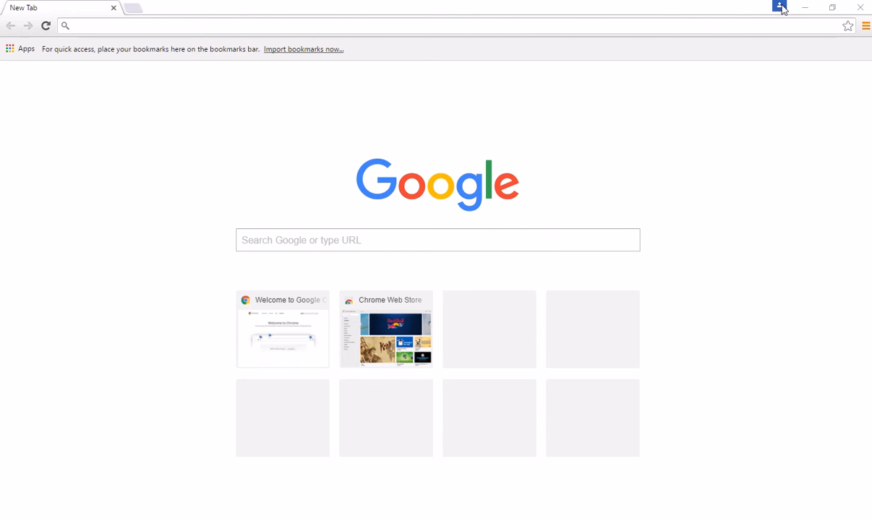
pyautogui.click(780, 8)
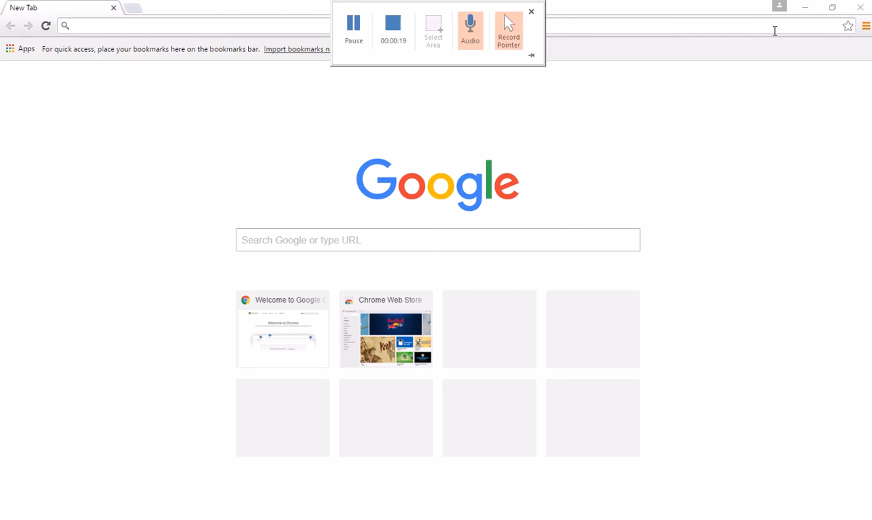
pyautogui.click(531, 12)
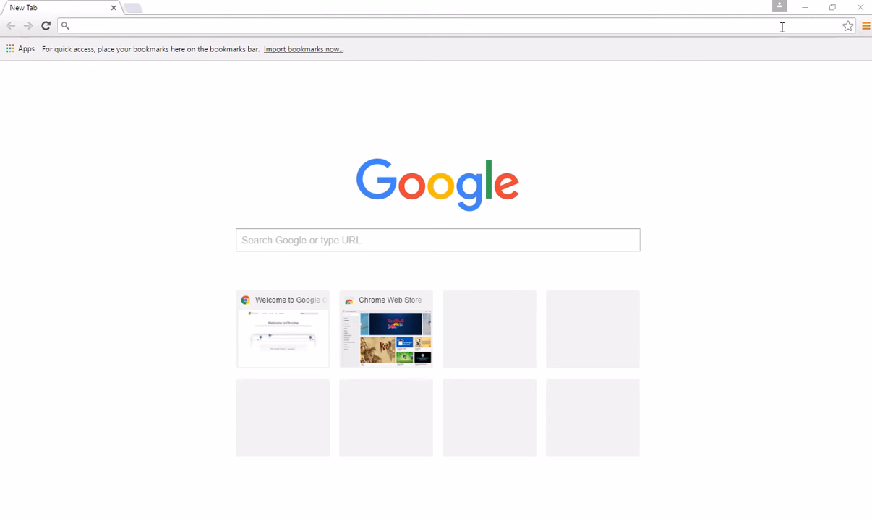
pyautogui.moveTo(754, 81)
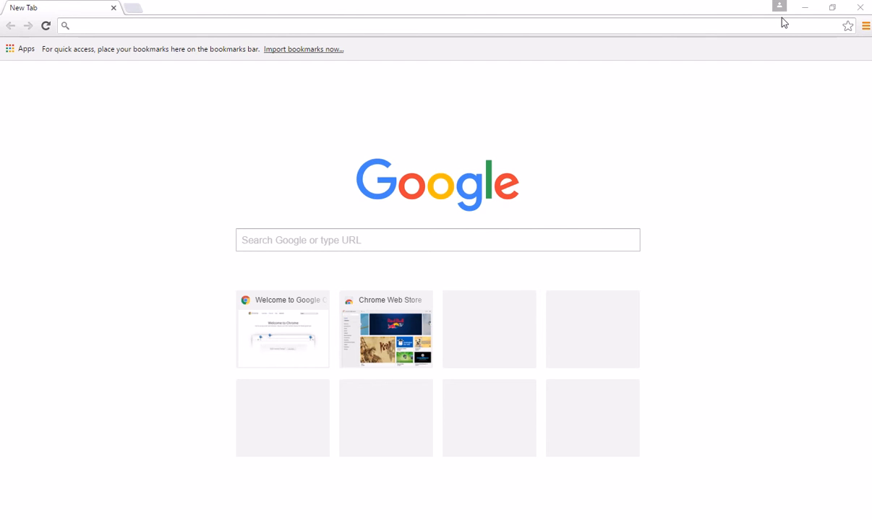
pyautogui.moveTo(777, 27)
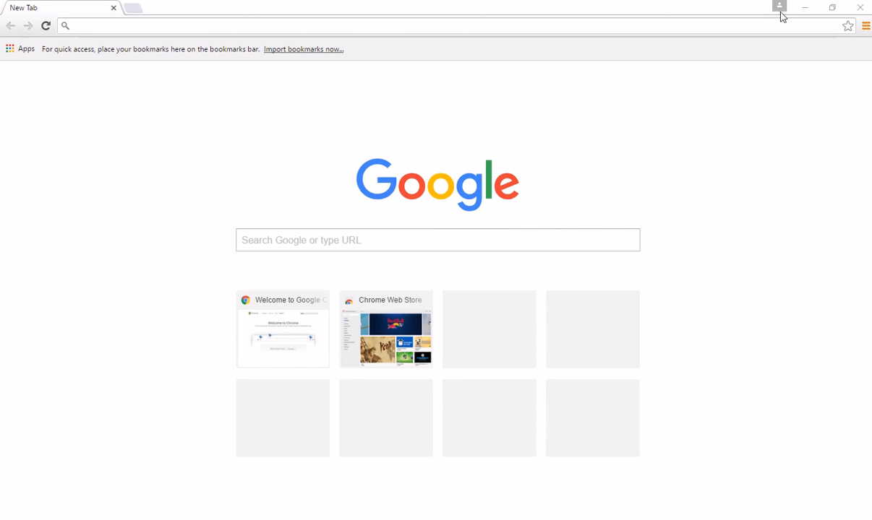
pyautogui.click(779, 6)
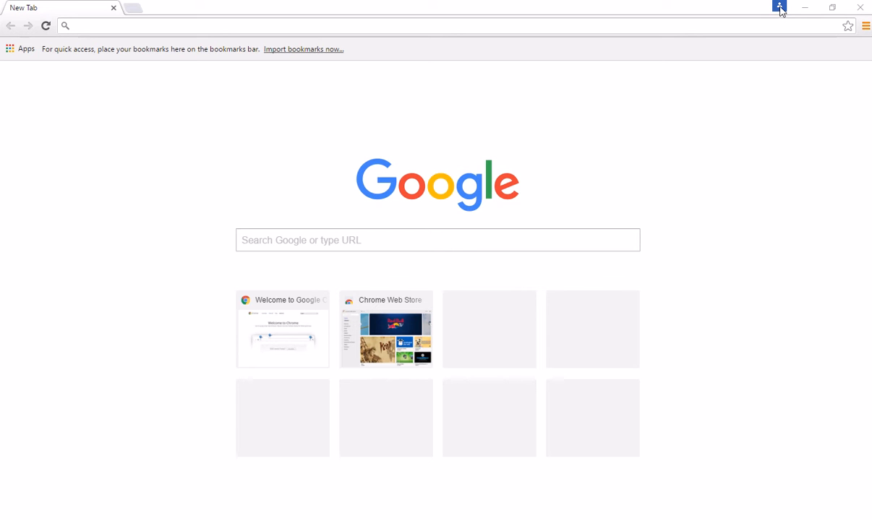
pyautogui.click(779, 7)
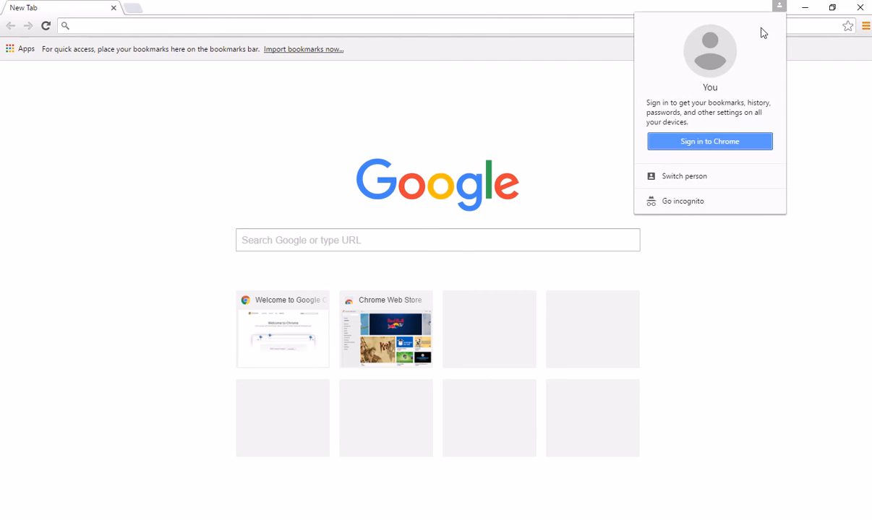
pyautogui.moveTo(727, 119)
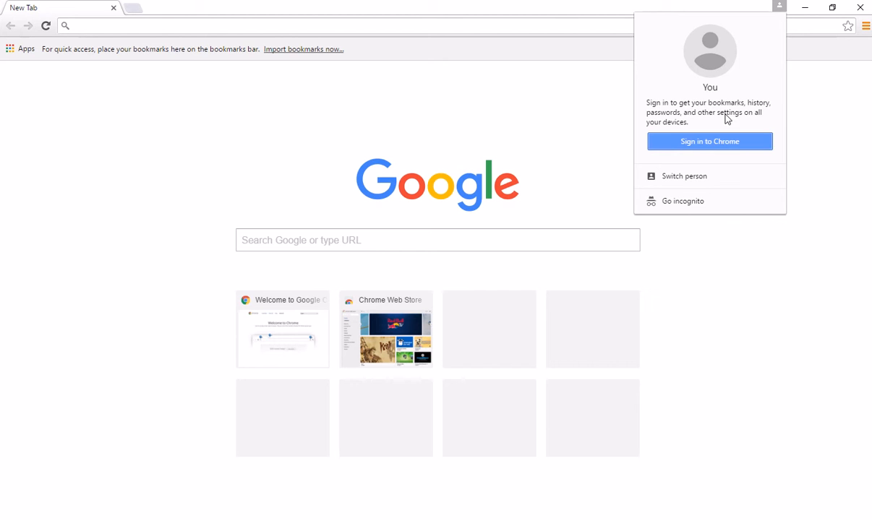
pyautogui.moveTo(709, 141)
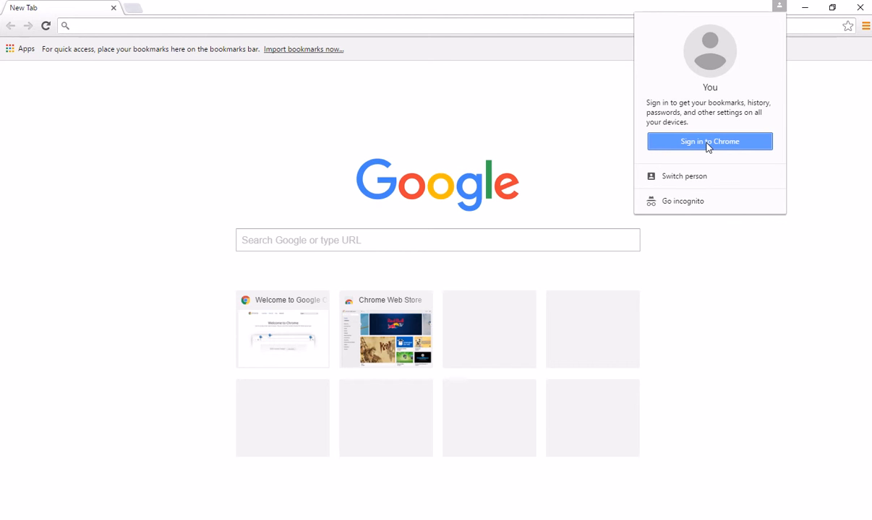
pyautogui.click(709, 141)
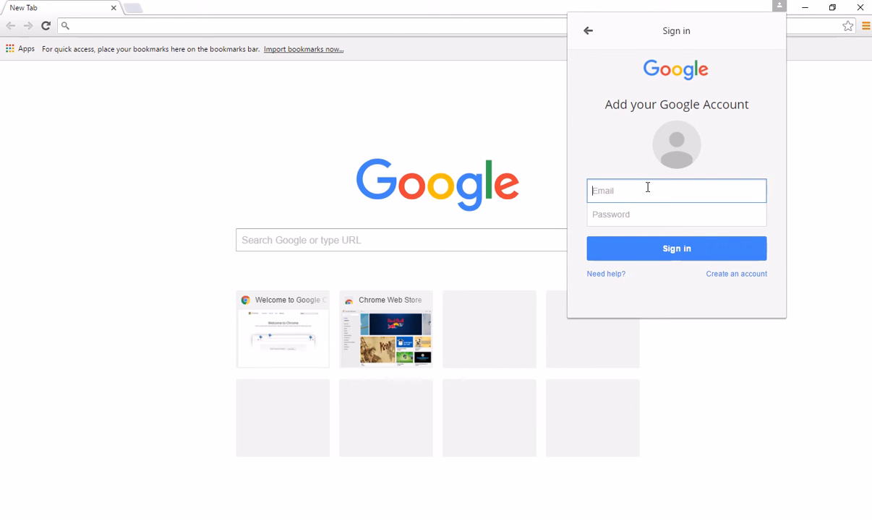
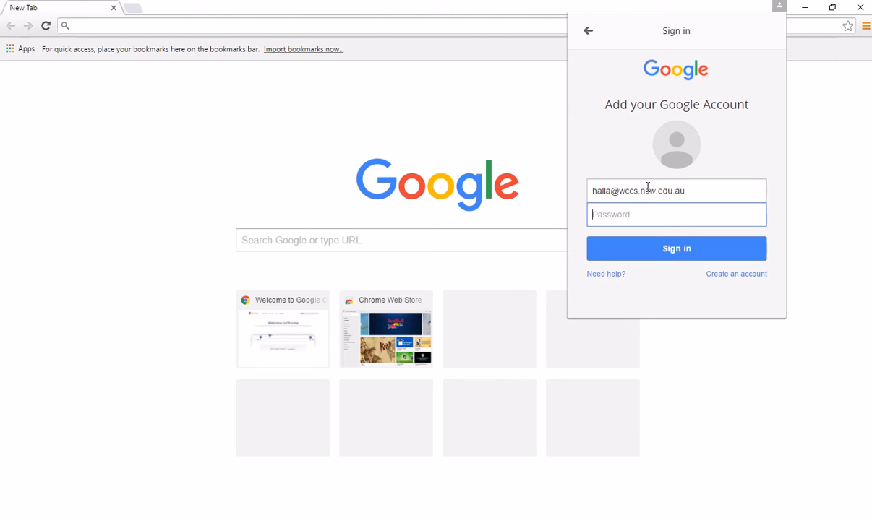
pyautogui.write('••••')
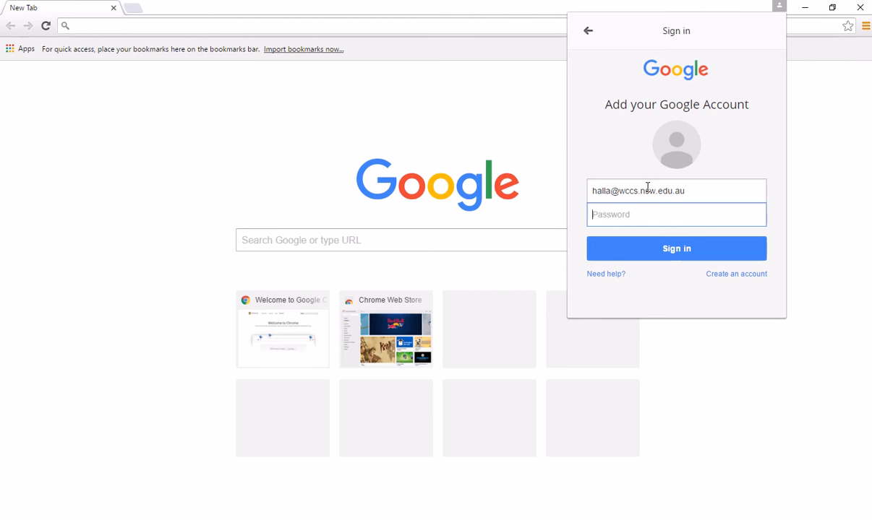
pyautogui.write('password')
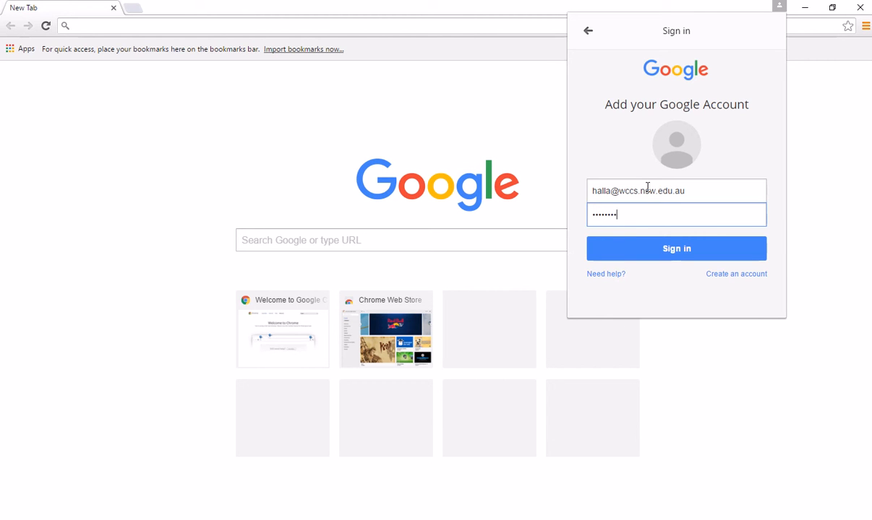
pyautogui.click(676, 249)
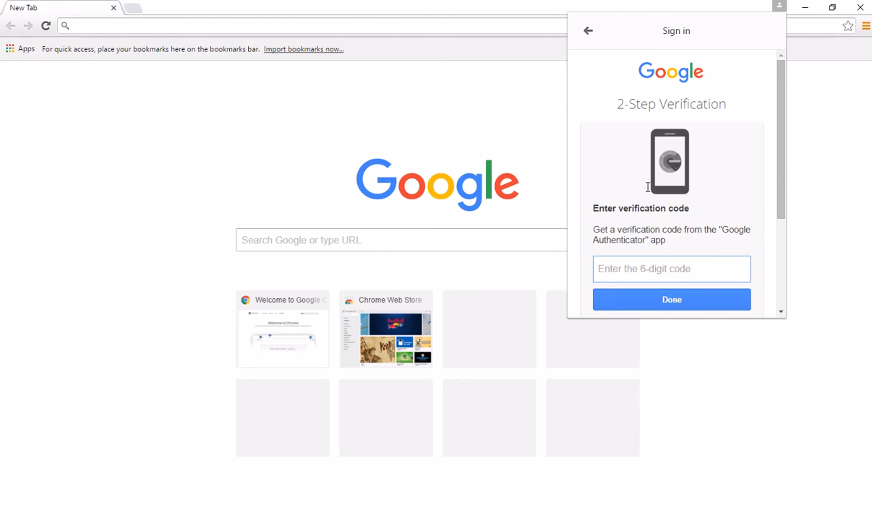
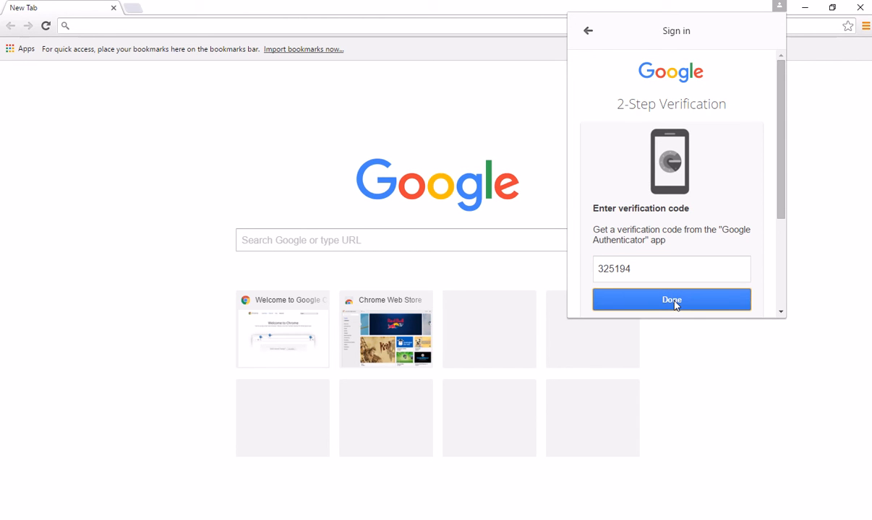
pyautogui.click(671, 300)
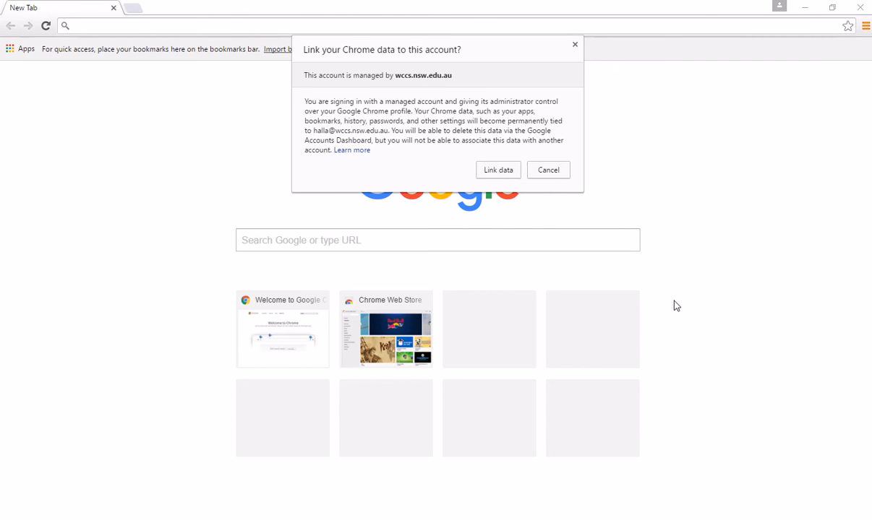
pyautogui.moveTo(498, 169)
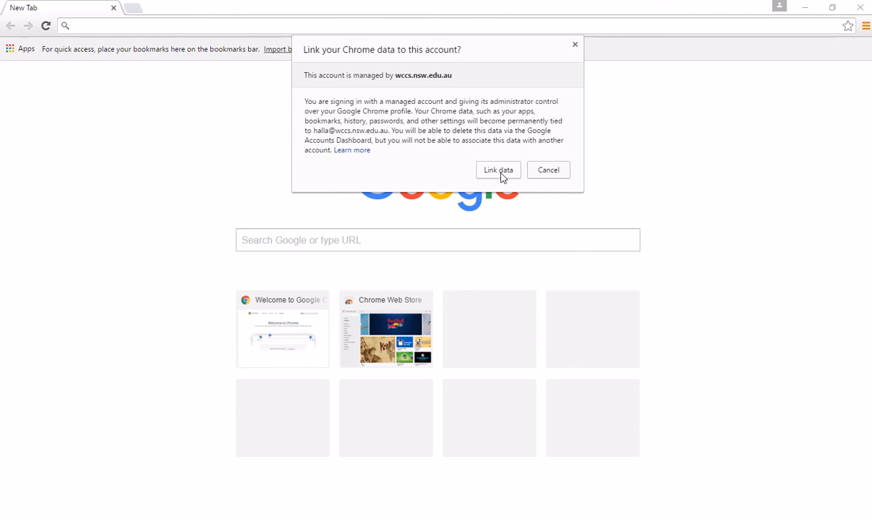
pyautogui.moveTo(179, 66)
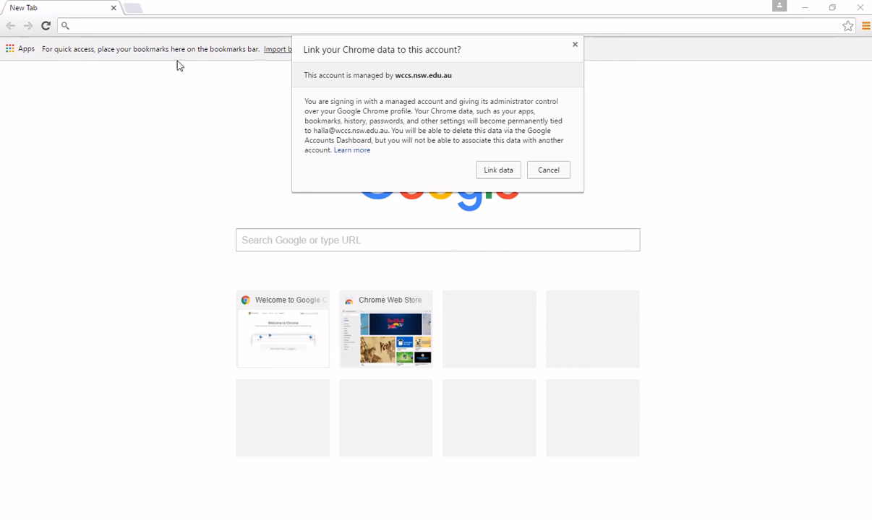
pyautogui.moveTo(83, 57)
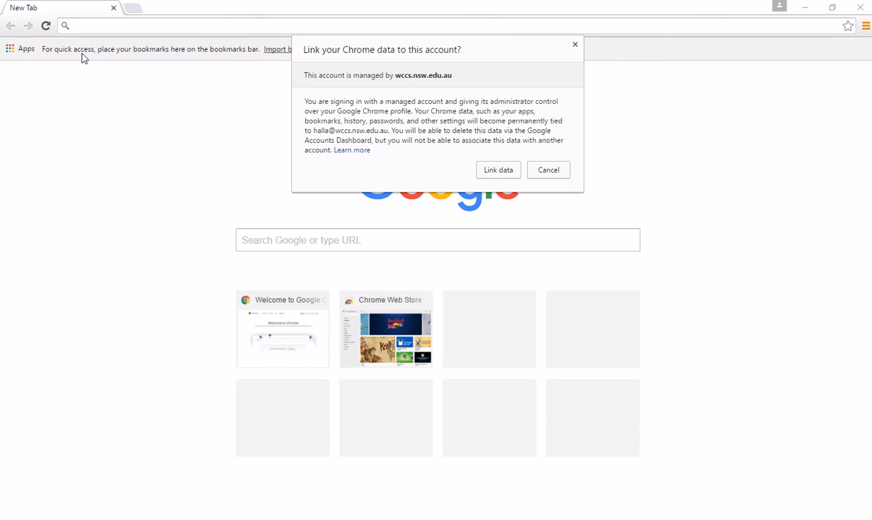
pyautogui.moveTo(407, 151)
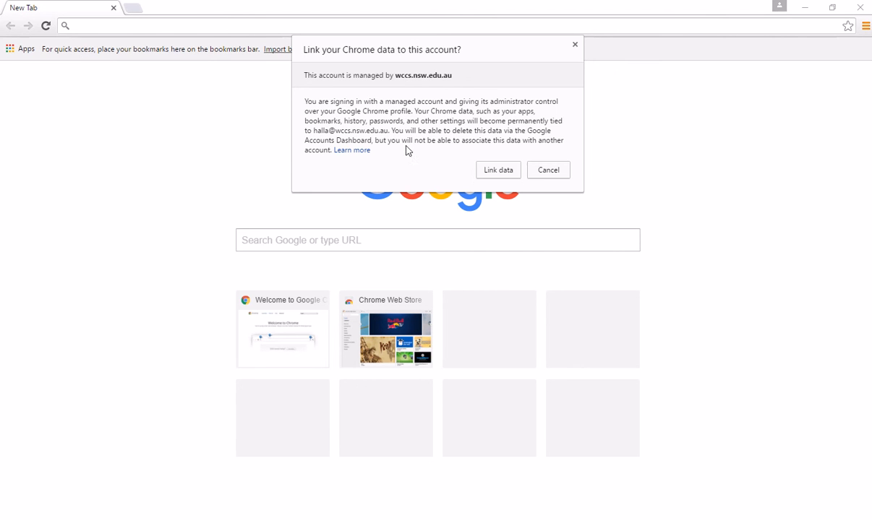
pyautogui.moveTo(498, 173)
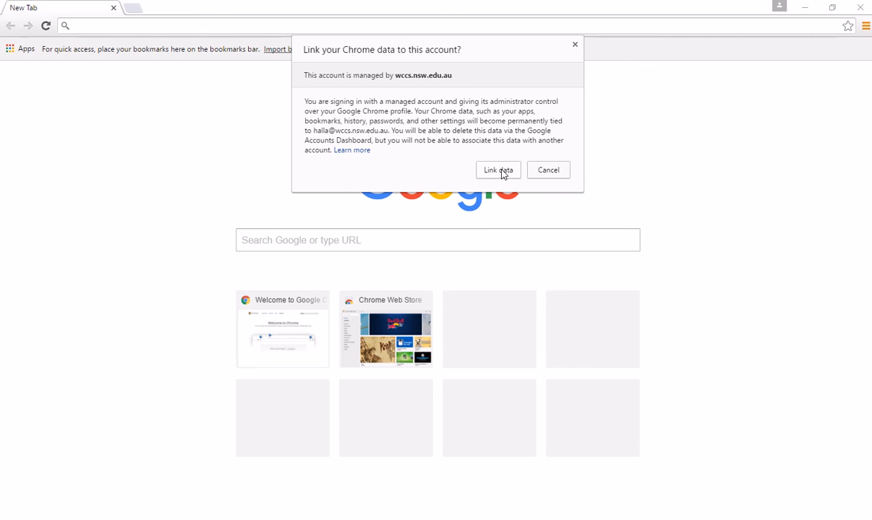
# Step: Choose Link data to link Chrome data to the work account
pyautogui.click(497, 170)
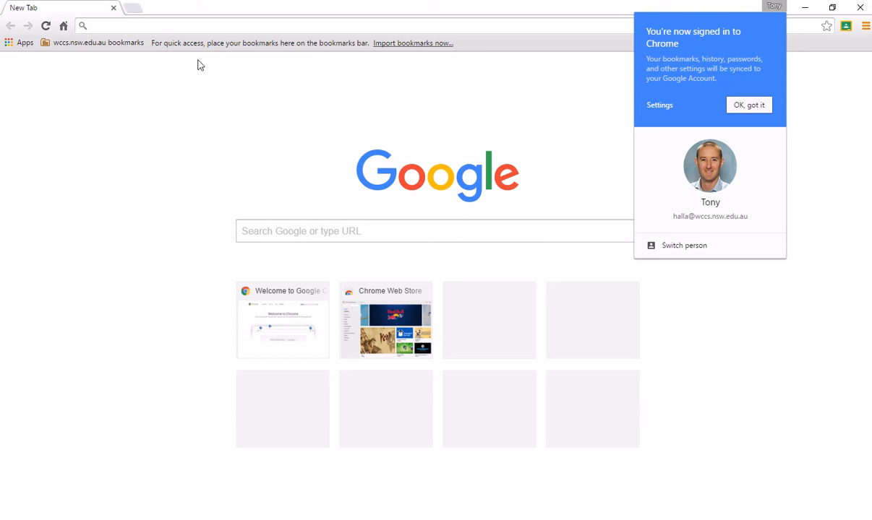
pyautogui.moveTo(686, 45)
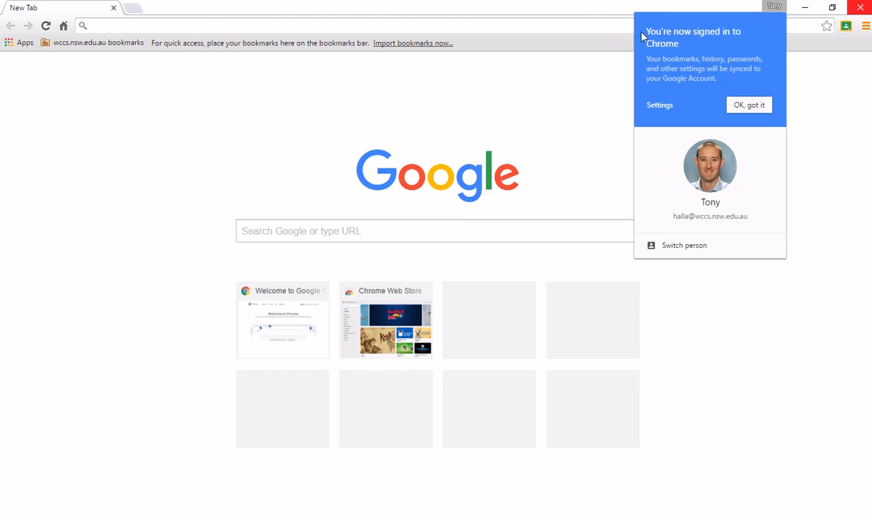
pyautogui.click(749, 105)
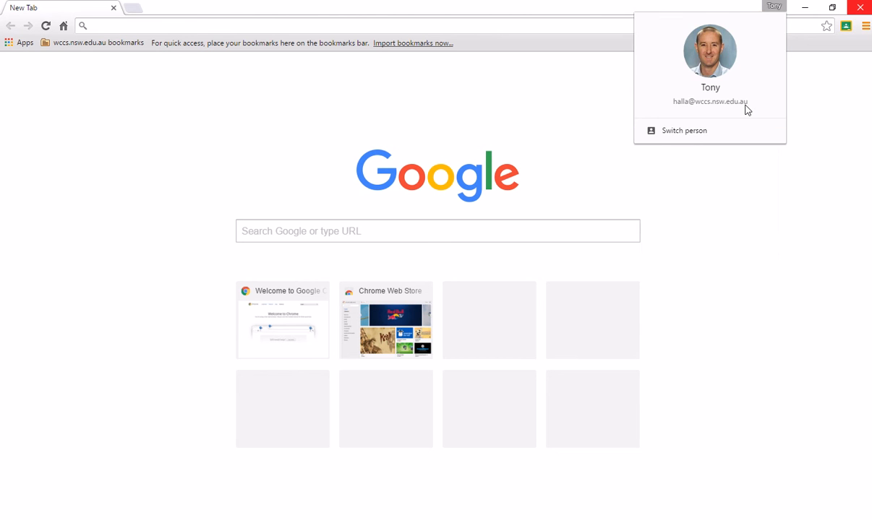
pyautogui.click(245, 65)
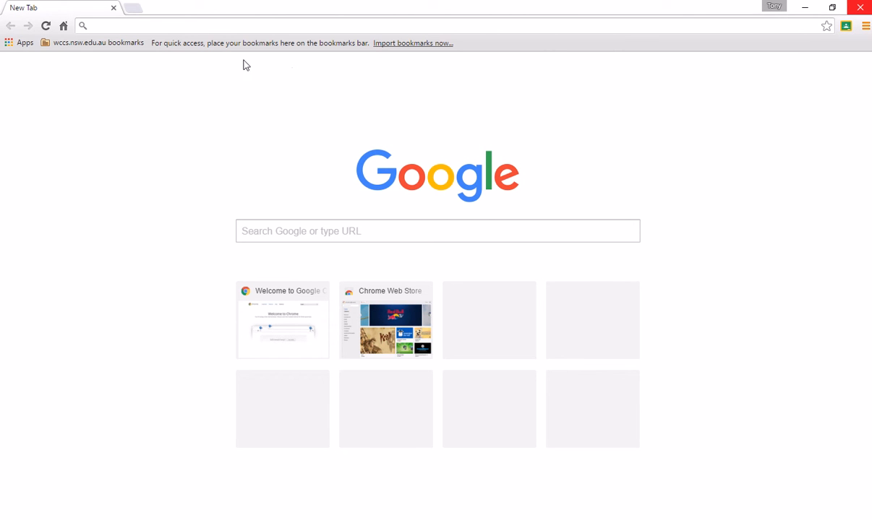
pyautogui.moveTo(289, 105)
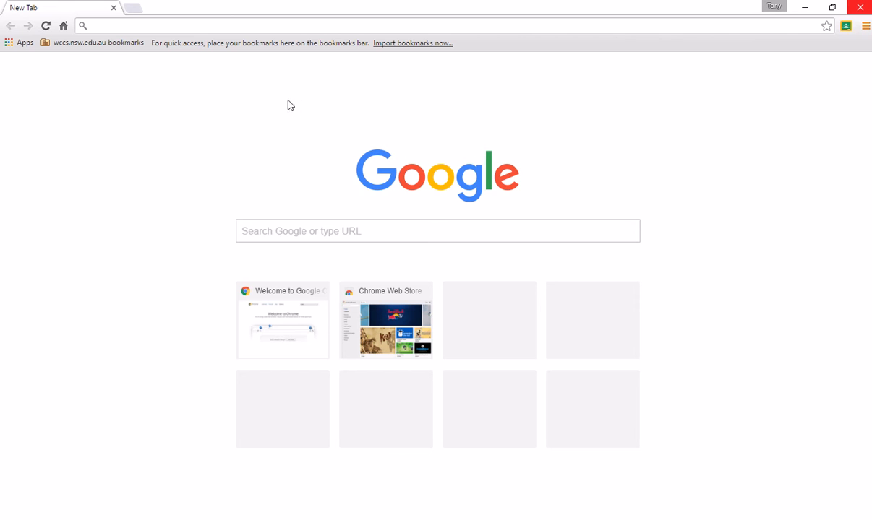
pyautogui.moveTo(846, 27)
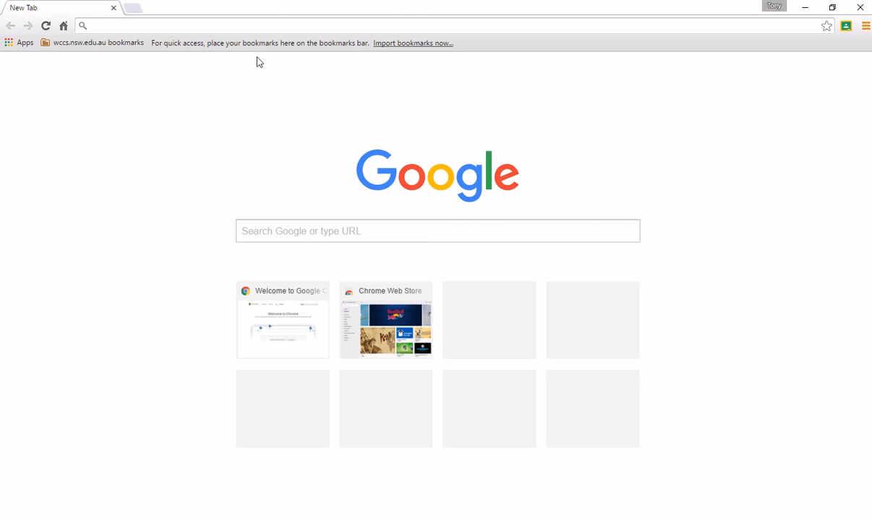
pyautogui.moveTo(124, 127)
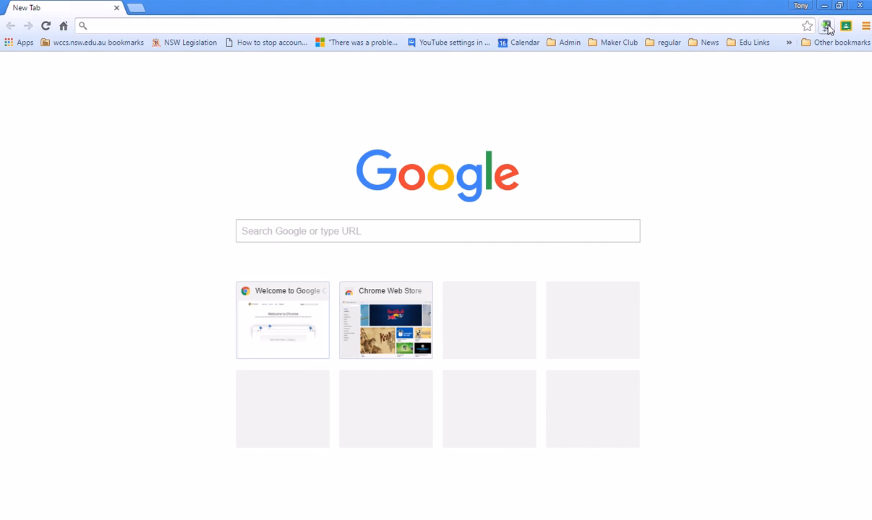
pyautogui.moveTo(827, 27)
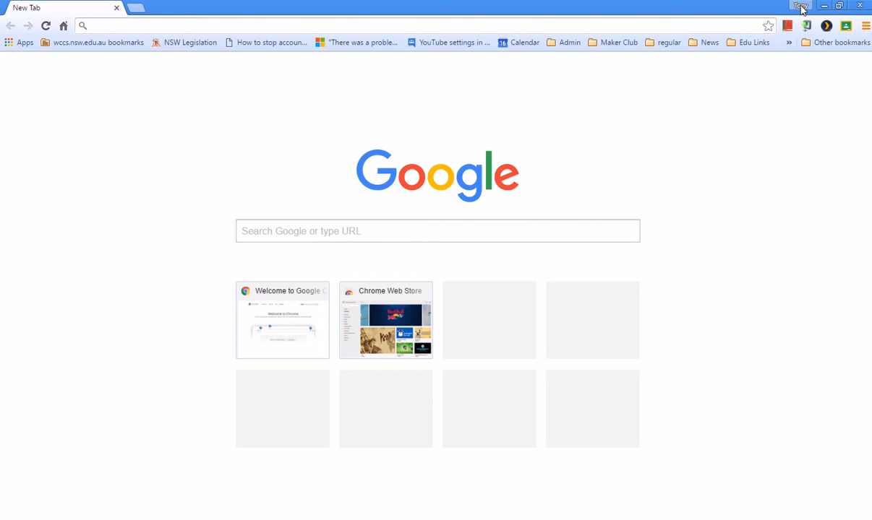
pyautogui.moveTo(189, 42)
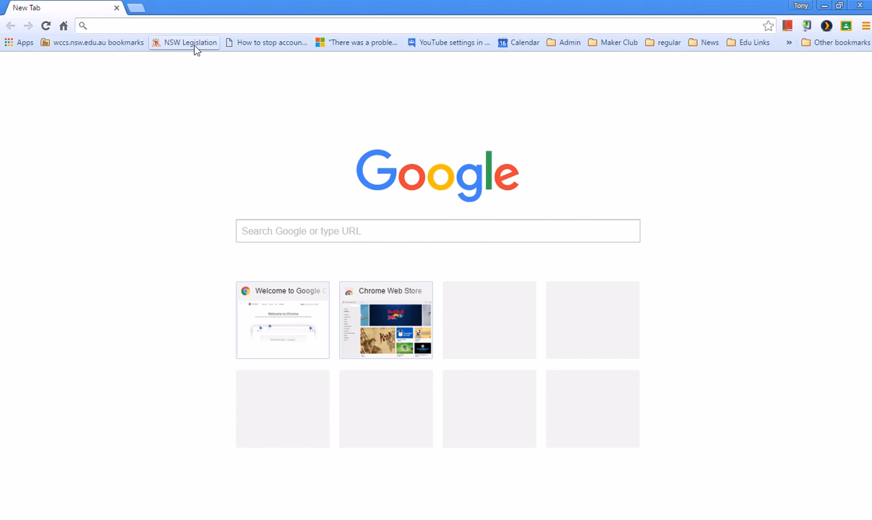
pyautogui.moveTo(448, 42)
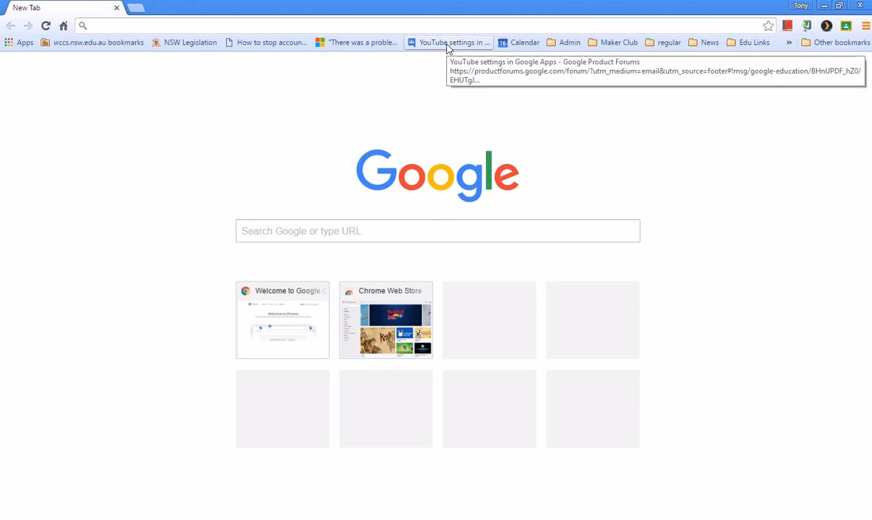
pyautogui.moveTo(468, 47)
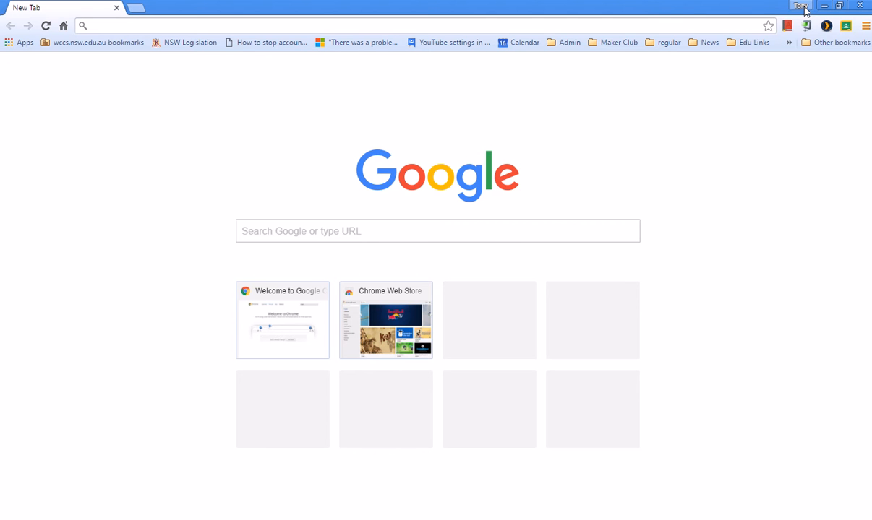
# Step: Add a new person from the Switch person list, creating the Person 1 profile
pyautogui.click(799, 6)
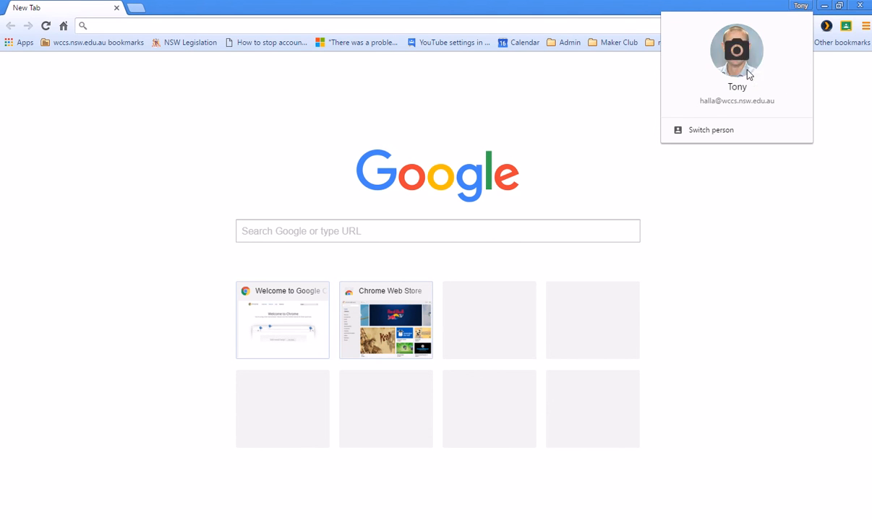
pyautogui.moveTo(715, 134)
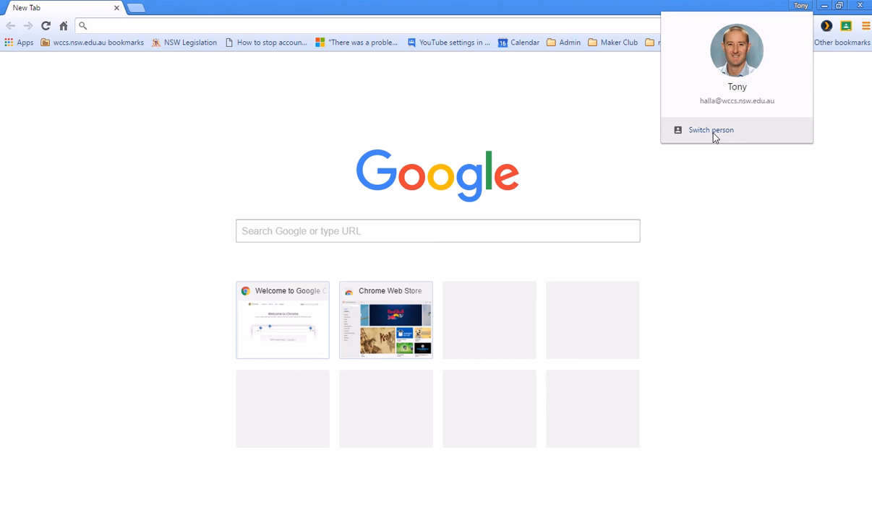
pyautogui.click(710, 130)
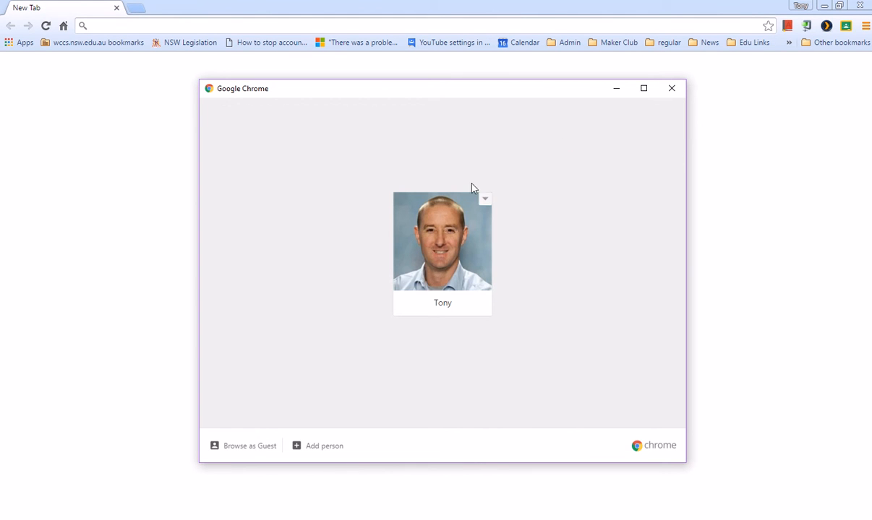
pyautogui.moveTo(317, 454)
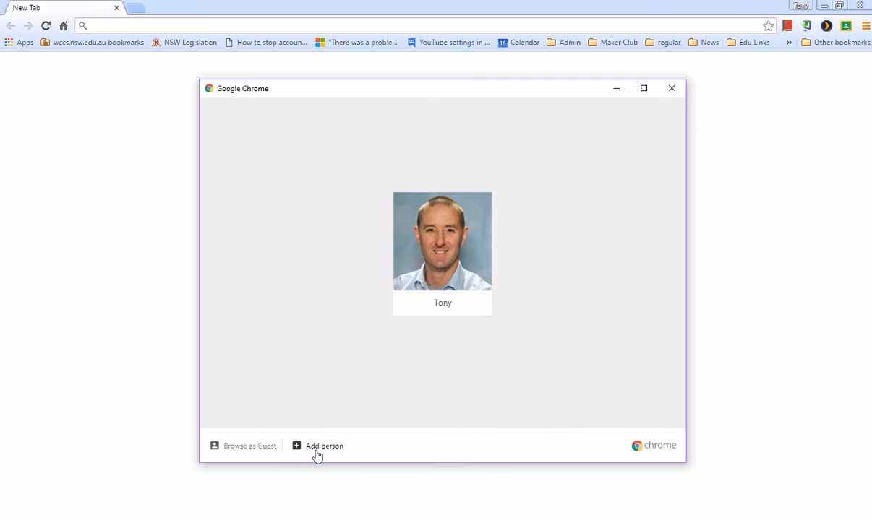
pyautogui.click(324, 446)
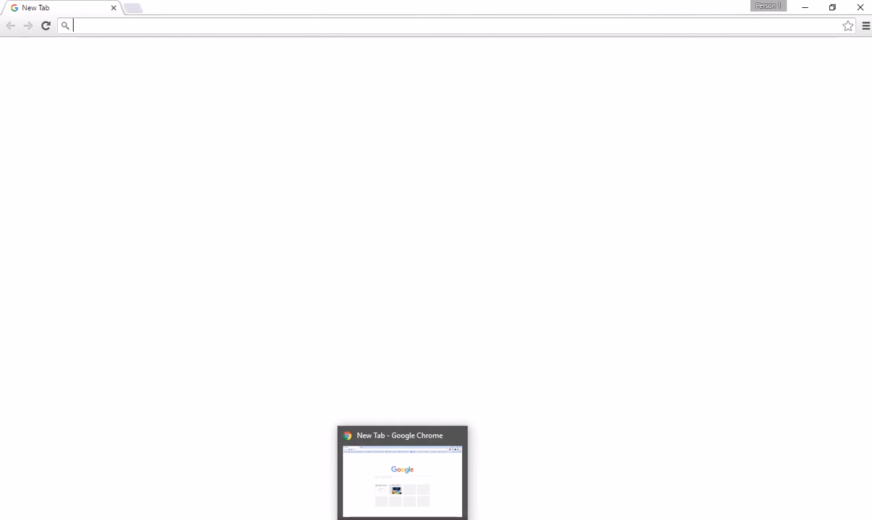
# Step: Start Sign in to Chrome from the Person 1 profile menu
pyautogui.click(766, 7)
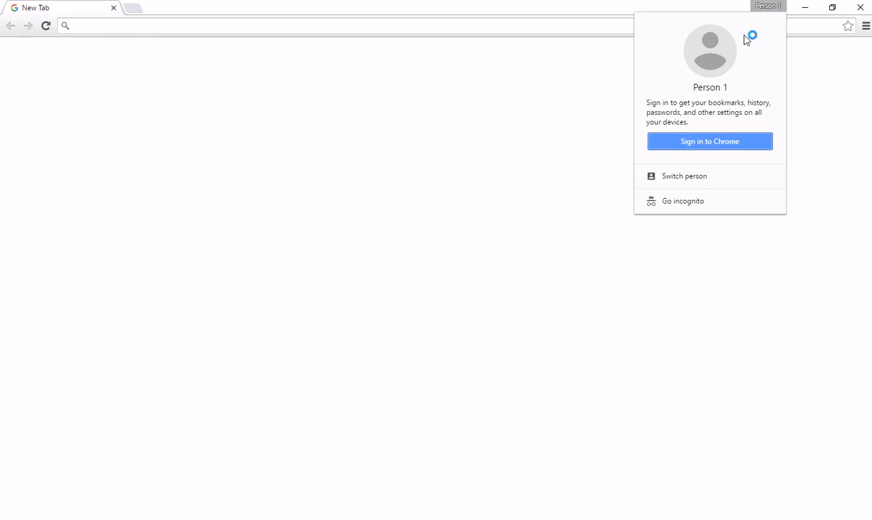
pyautogui.moveTo(676, 152)
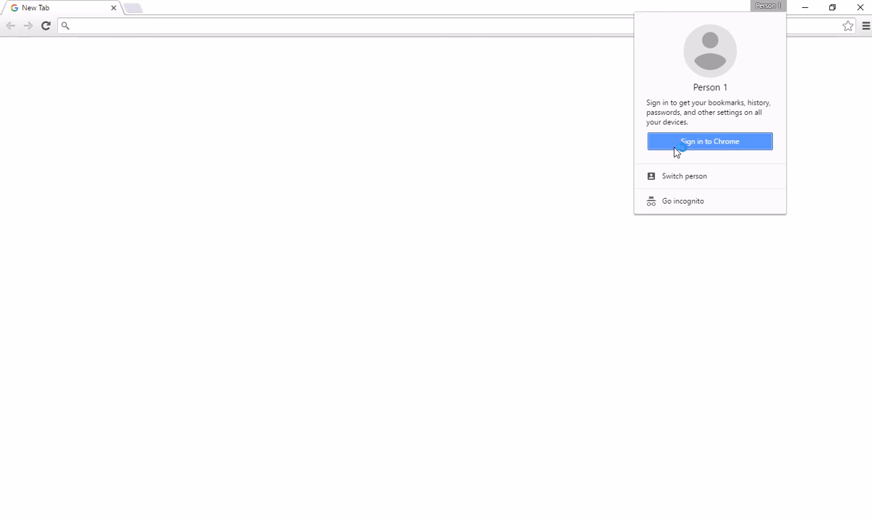
pyautogui.moveTo(706, 146)
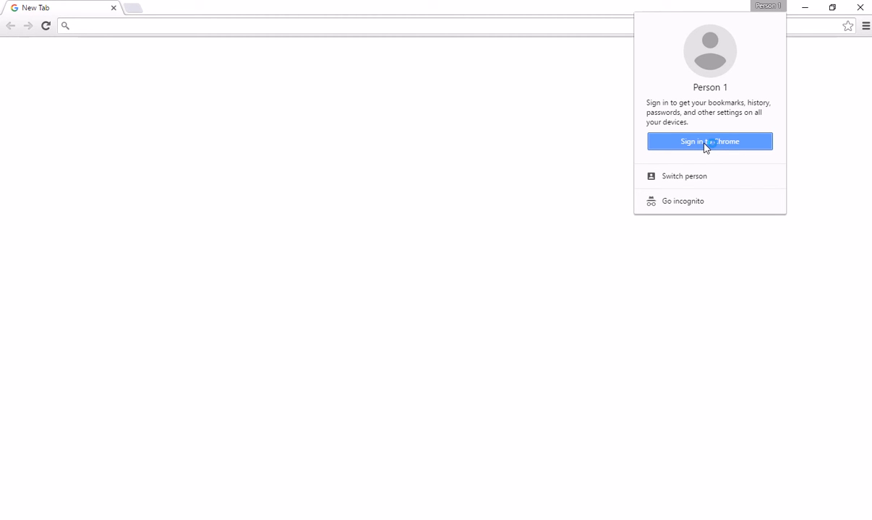
pyautogui.click(709, 141)
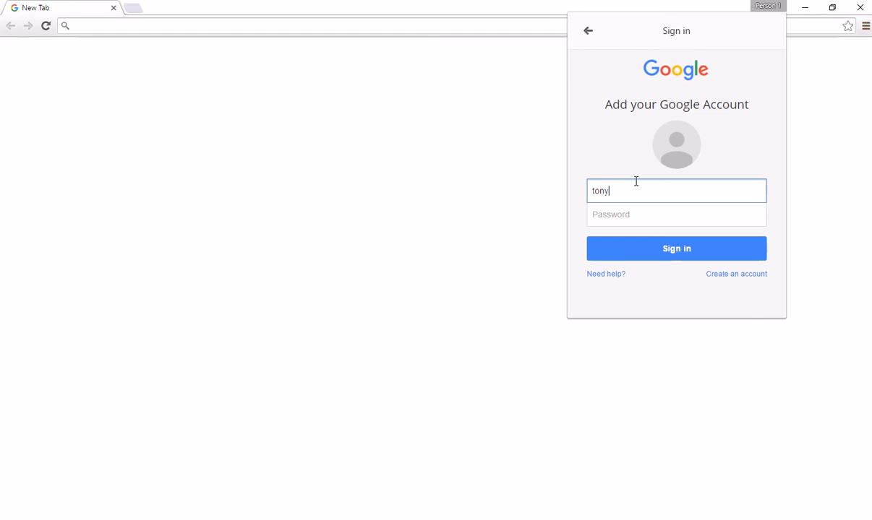
pyautogui.write('@myhall.net')
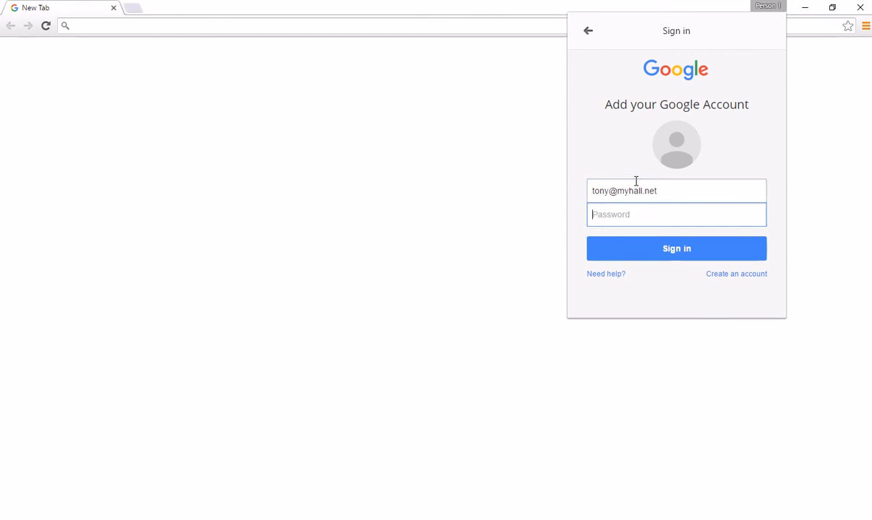
pyautogui.write('••••')
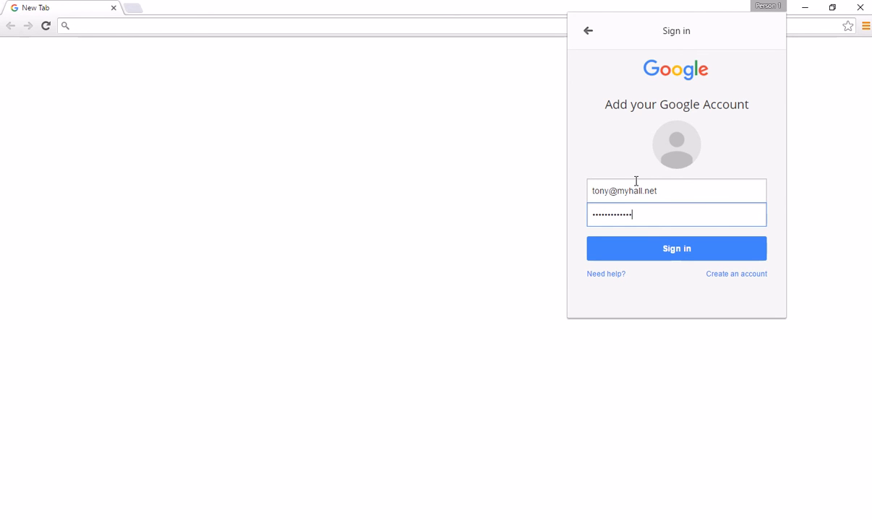
pyautogui.click(675, 249)
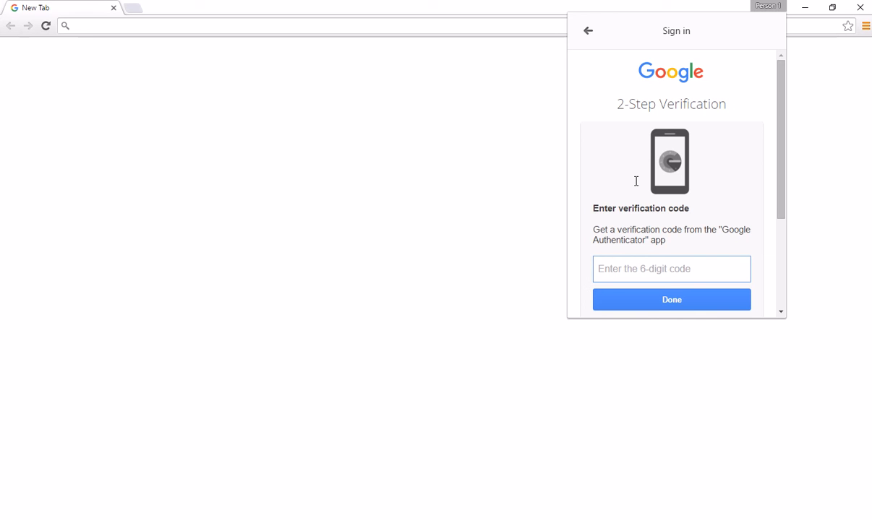
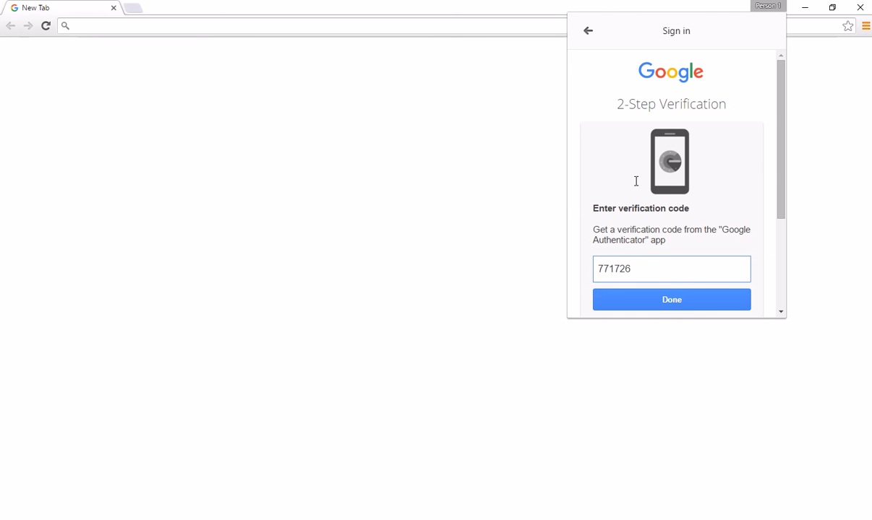
# Step: Submit the Google Authenticator code to finish signing Person 1 in to the personal account
pyautogui.click(670, 299)
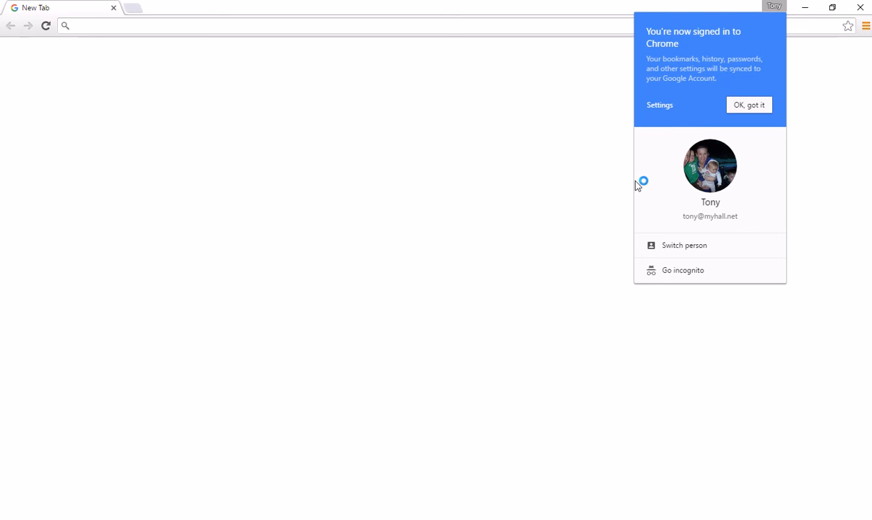
pyautogui.moveTo(654, 179)
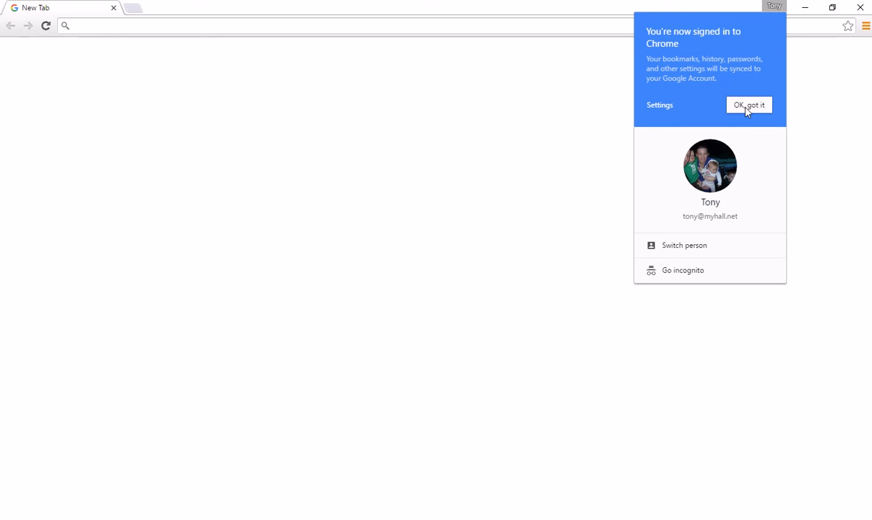
# Step: Dismiss the signed-in confirmation with OK, got it
pyautogui.click(748, 105)
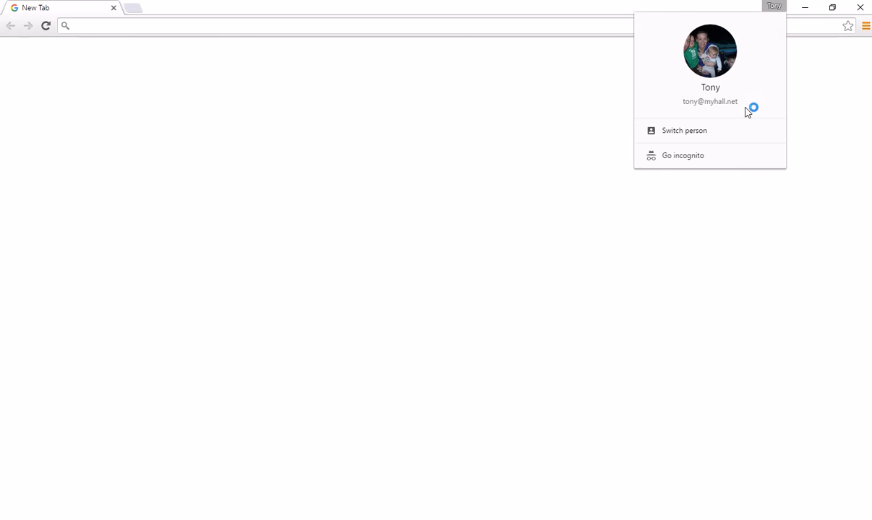
pyautogui.moveTo(550, 165)
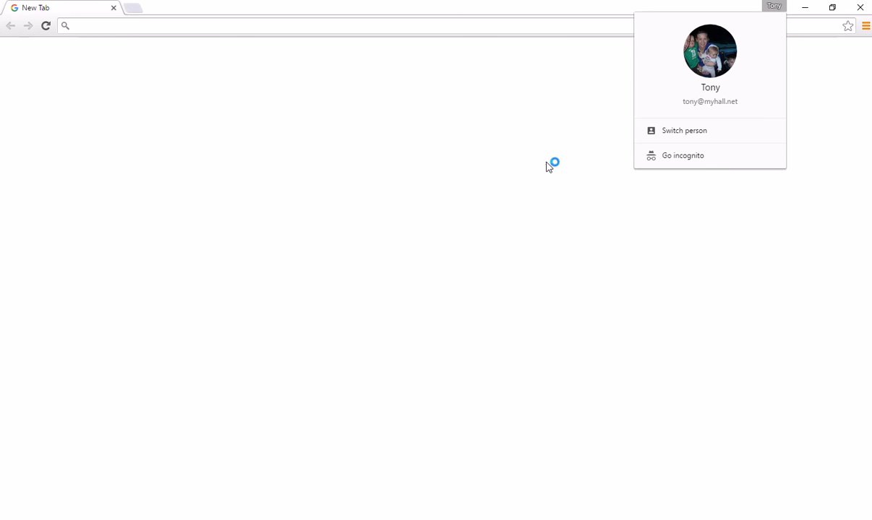
pyautogui.moveTo(774, 8)
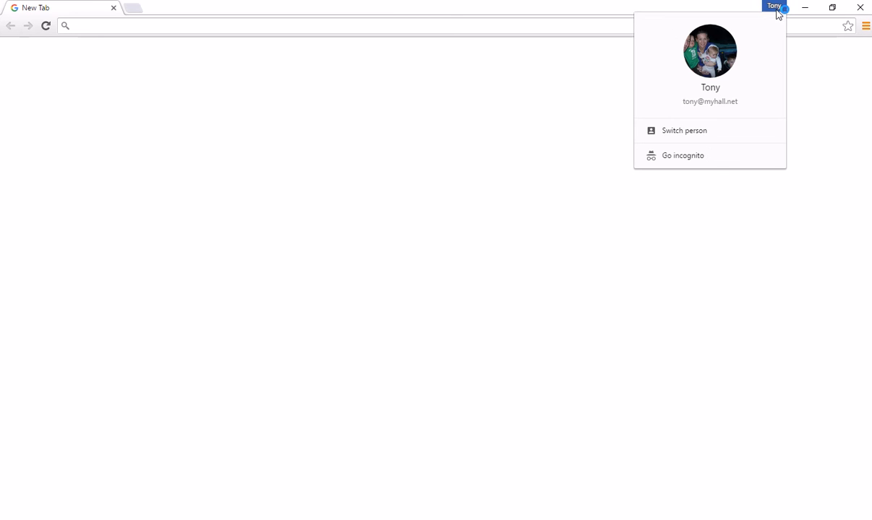
pyautogui.moveTo(684, 131)
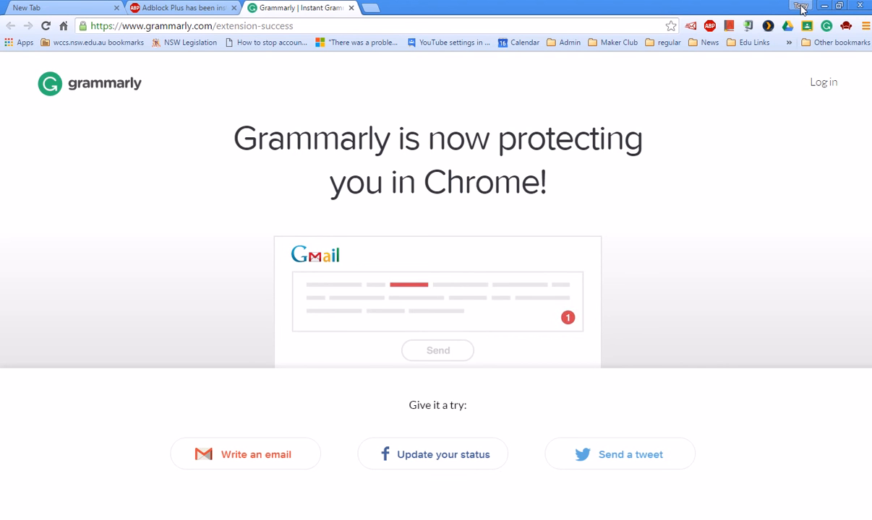
# Step: Switch to the work profile window showing its bookmarks and Grammarly and Adblock Plus extensions
pyautogui.click(799, 6)
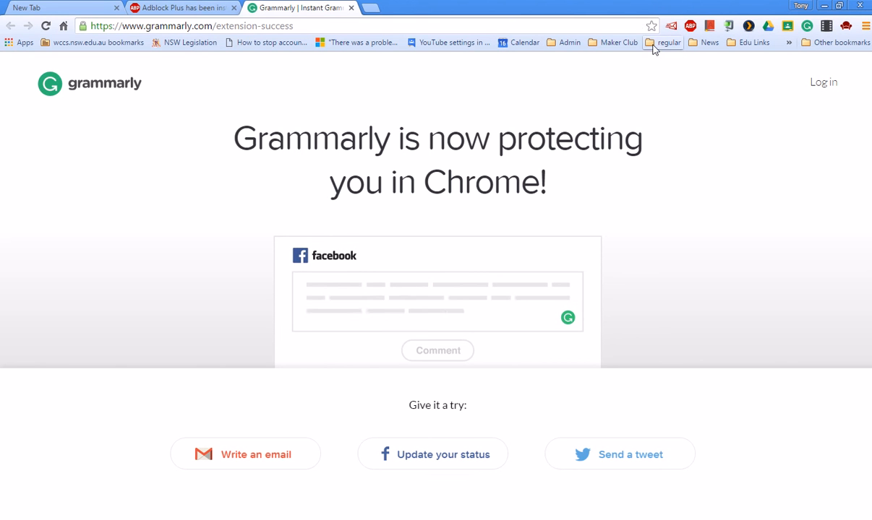
pyautogui.moveTo(671, 26)
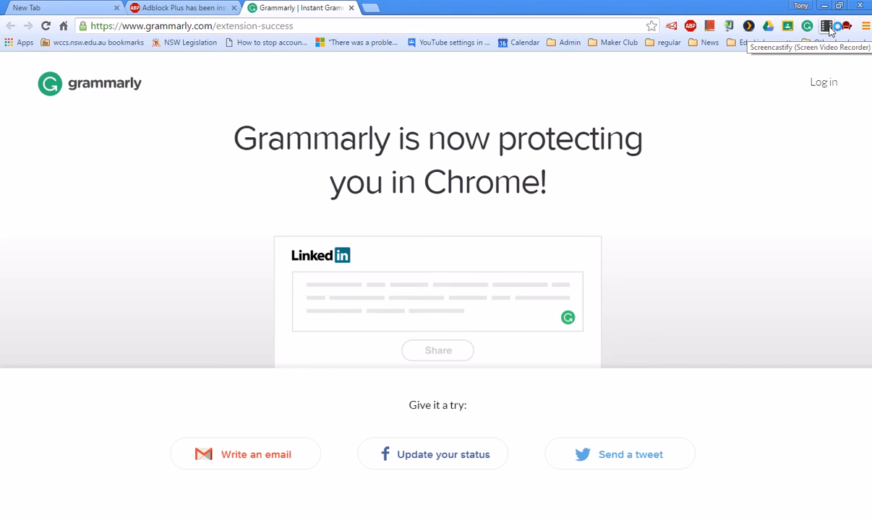
pyautogui.moveTo(846, 26)
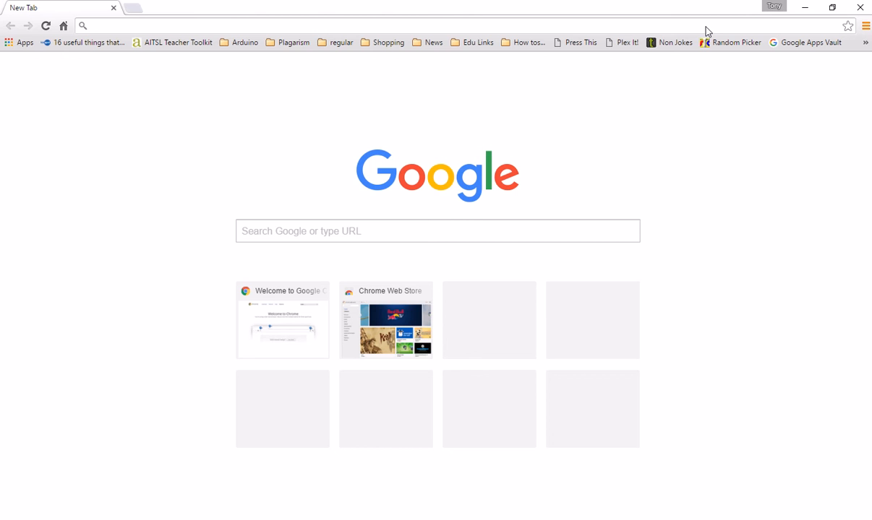
pyautogui.moveTo(530, 52)
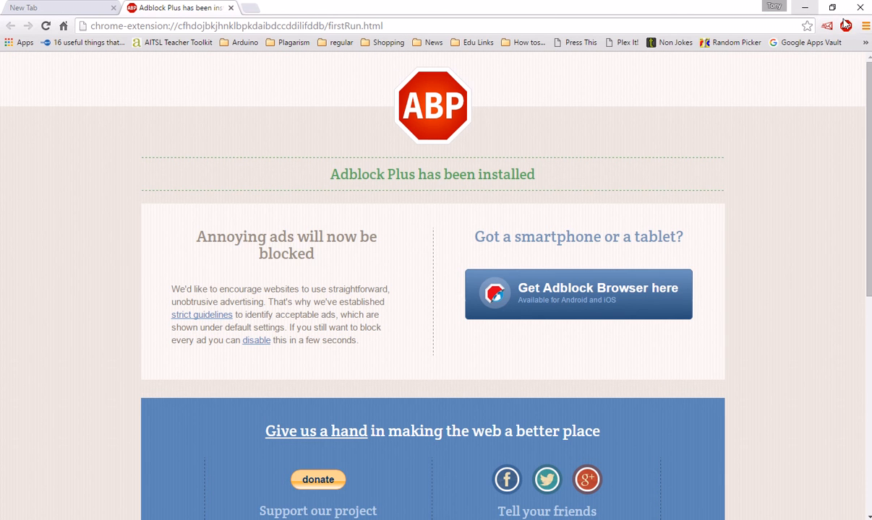
pyautogui.moveTo(804, 42)
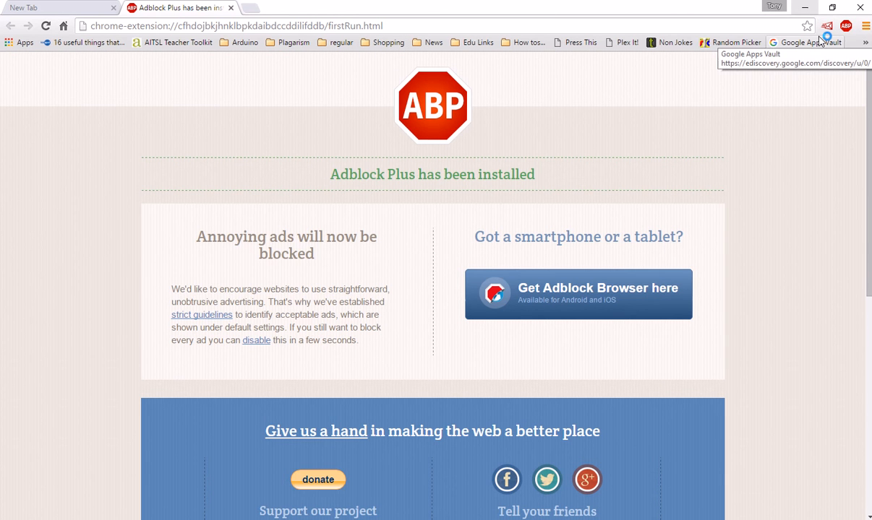